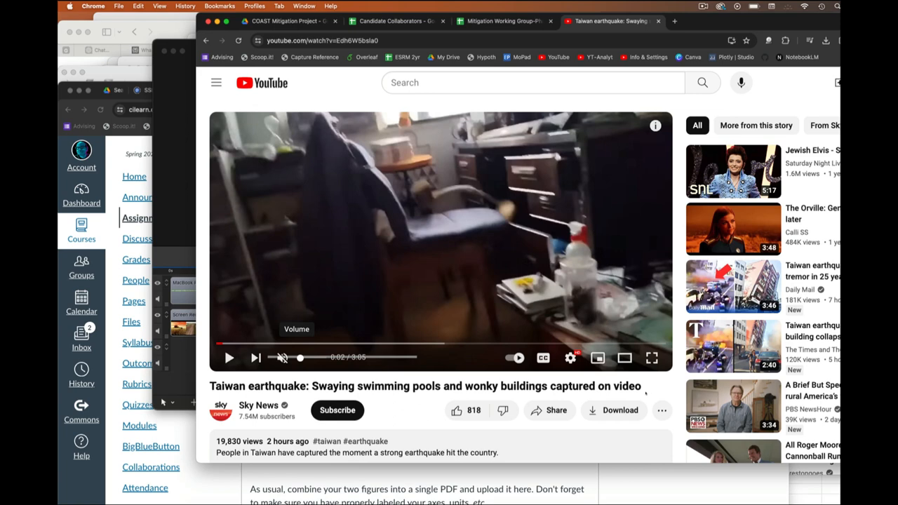
mouse_move(420, 413)
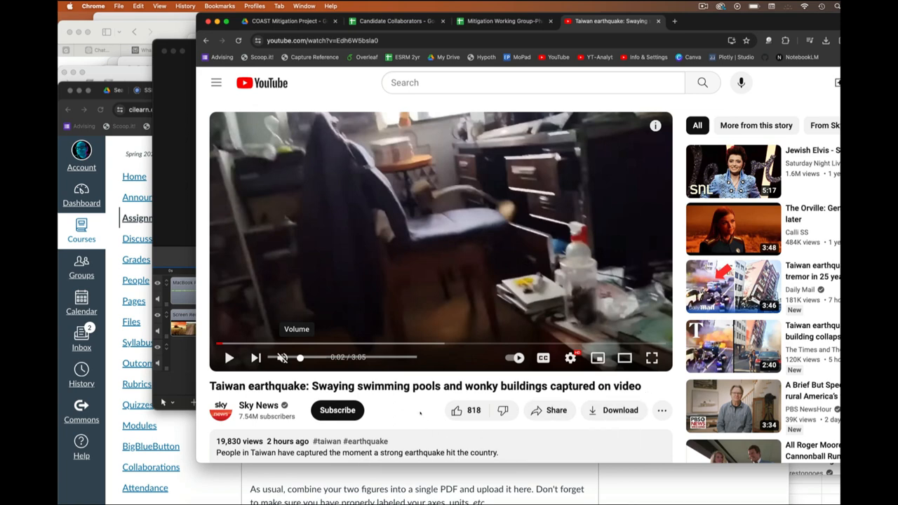